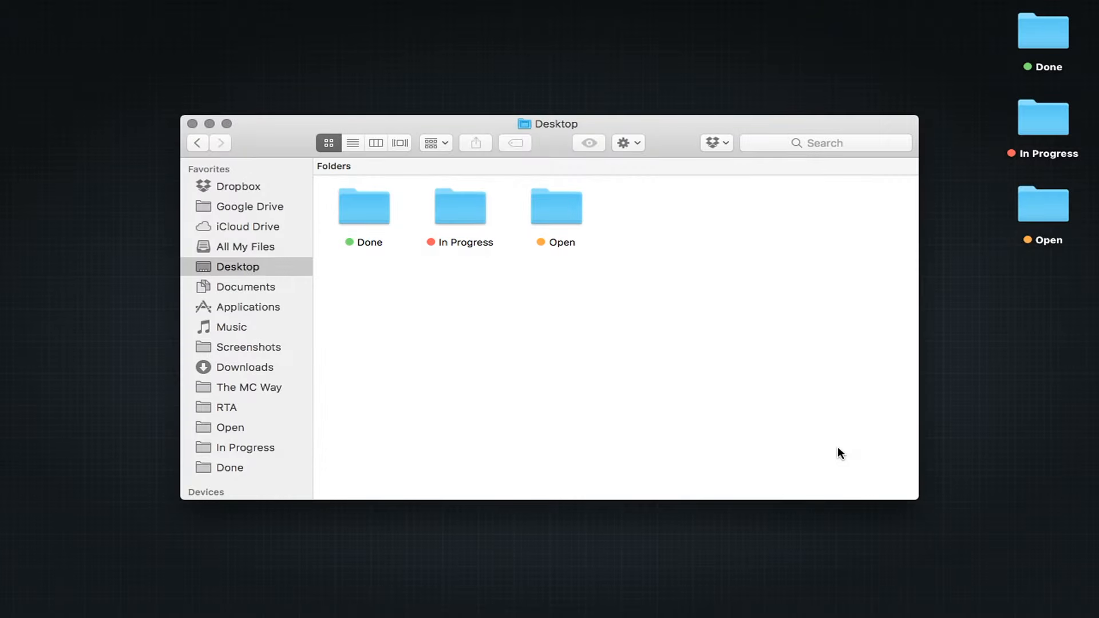
Go to Applications and bring up the context menu for the Brackets app.
{"action": "left_click", "coordinate": [250, 307]}
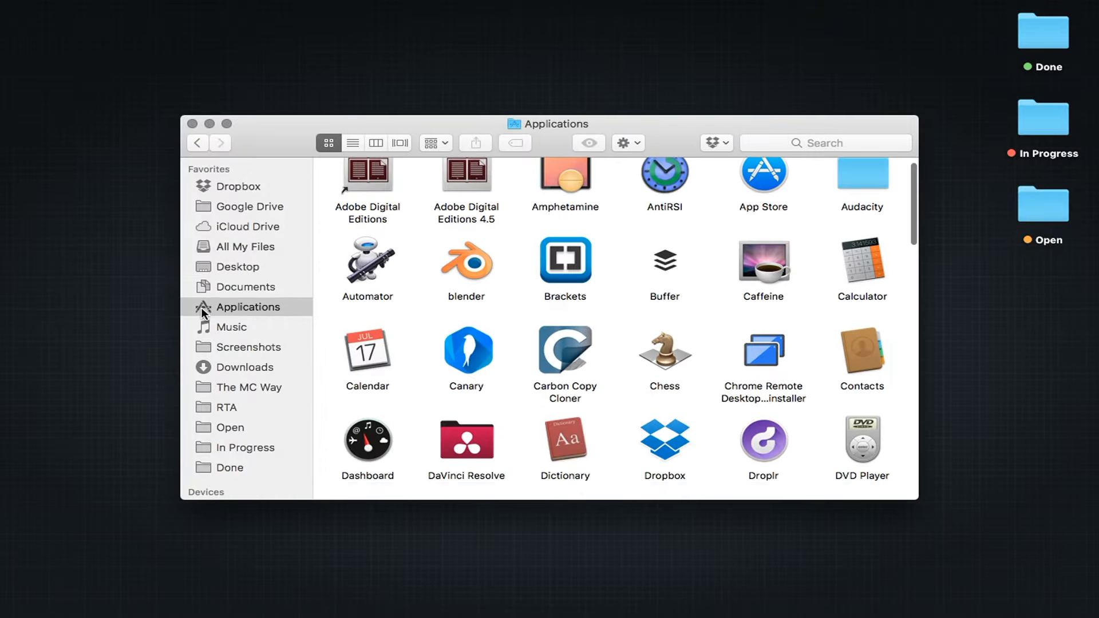
{"action": "right_click", "coordinate": [565, 260]}
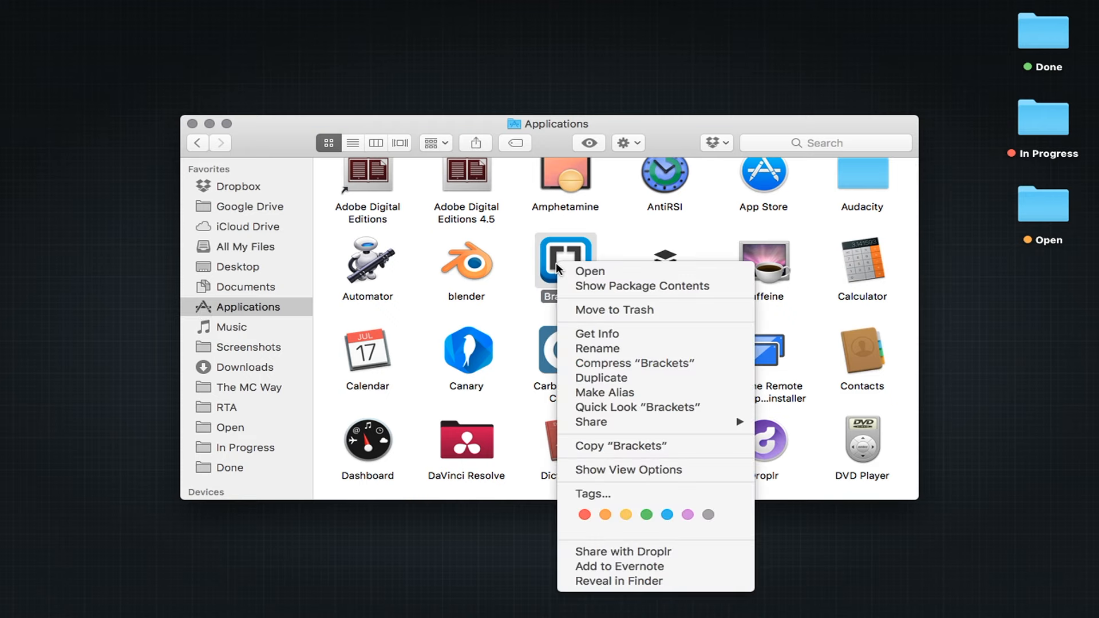
{"action": "mouse_move", "coordinate": [596, 334]}
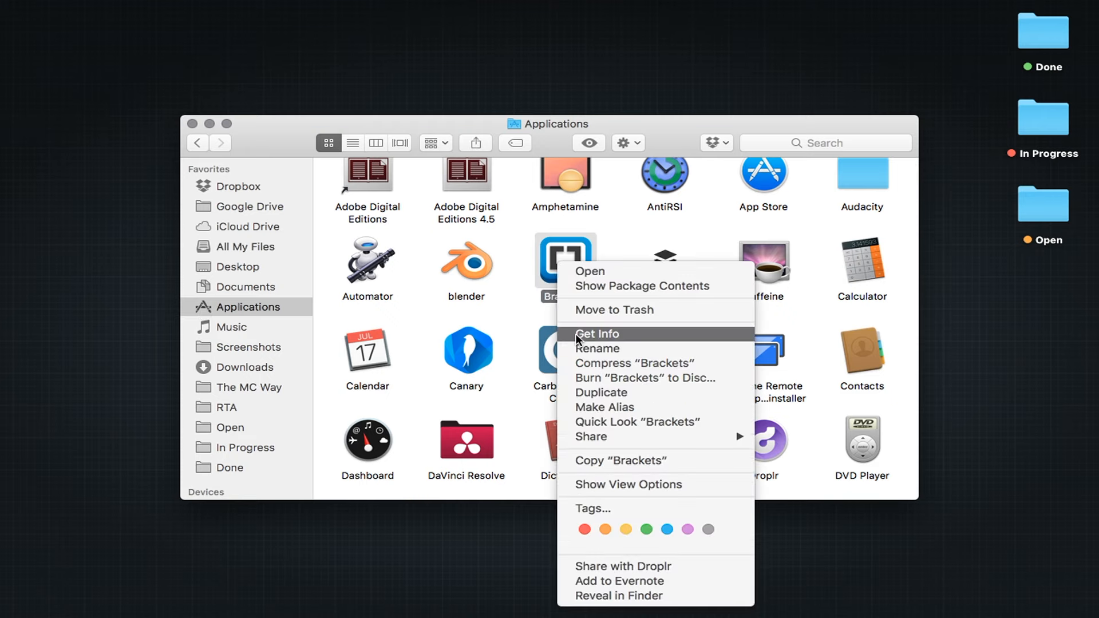
Choose Get Info to show Brackets' details and icon preview, entering 'notes'.
{"action": "left_click", "coordinate": [597, 333]}
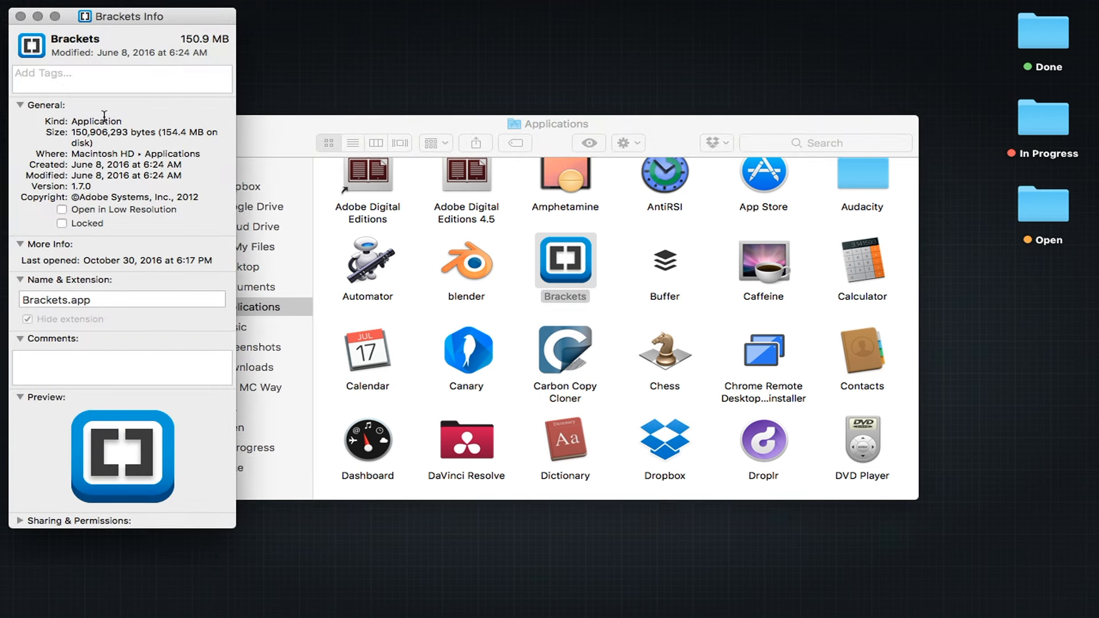
{"action": "mouse_move", "coordinate": [35, 63]}
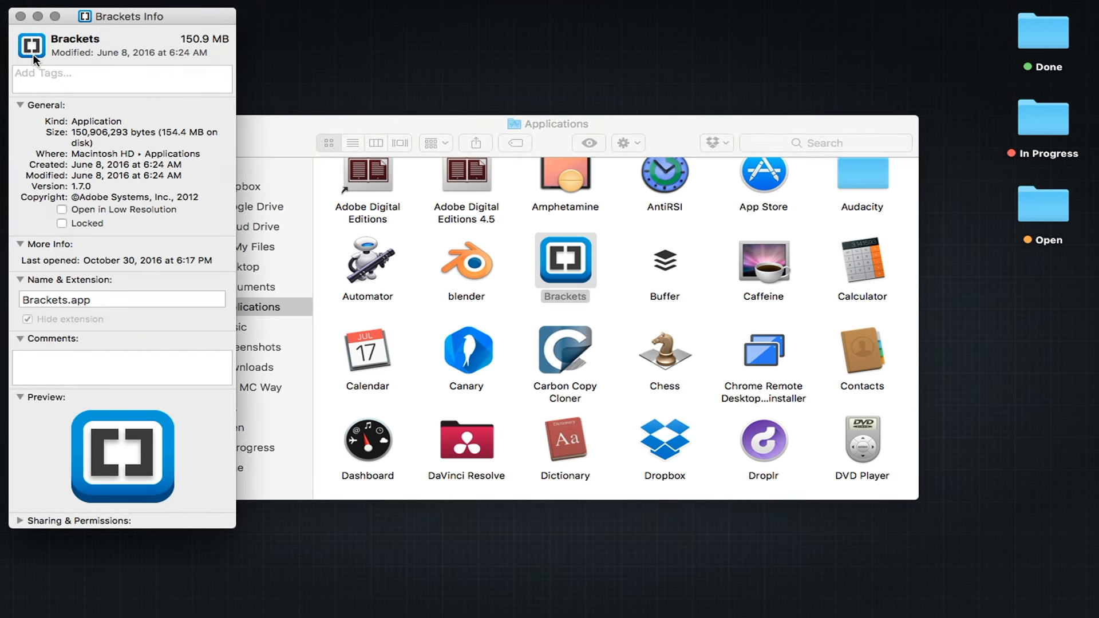
{"action": "type", "text": "notes"}
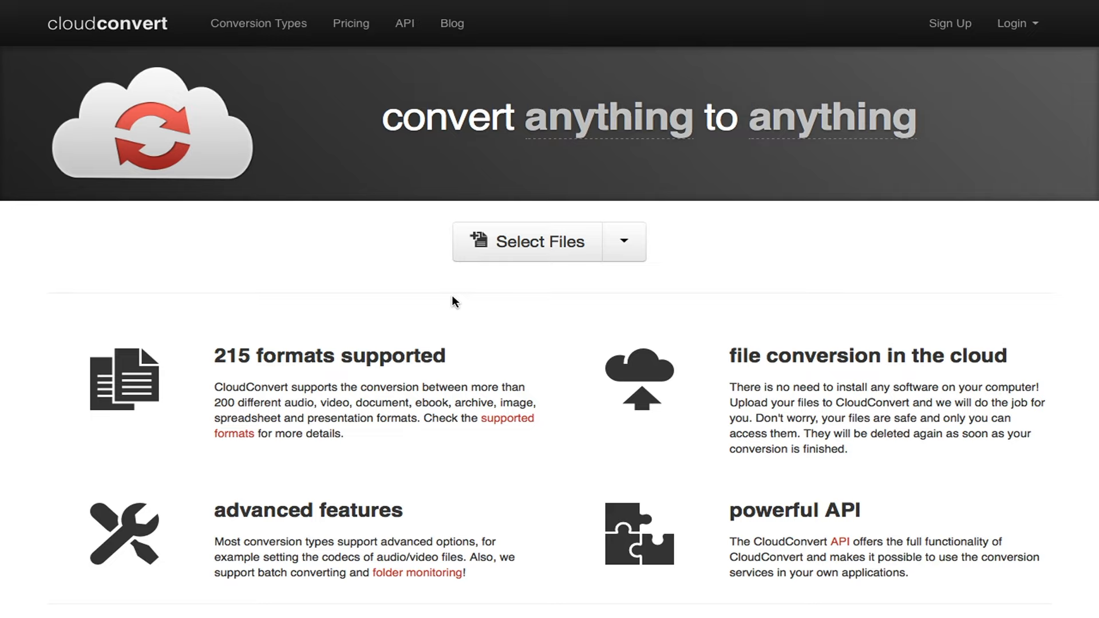
{"action": "mouse_move", "coordinate": [491, 257]}
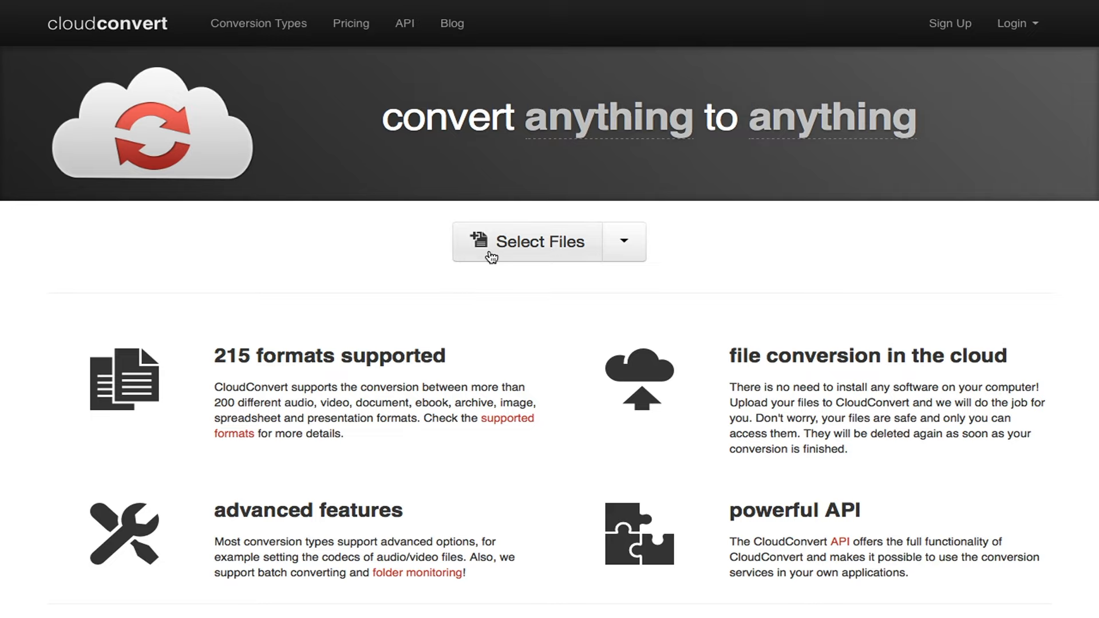
Upload Pasted Graphic 1.tiff and choose image > png as the output format.
{"action": "left_click", "coordinate": [539, 241]}
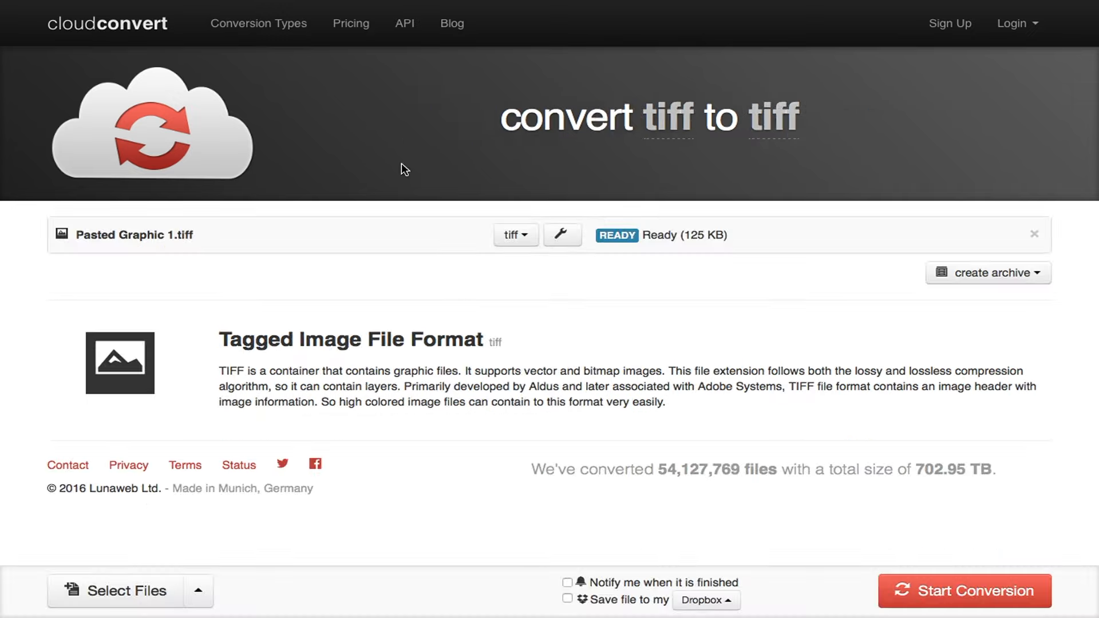
{"action": "left_click", "coordinate": [512, 235]}
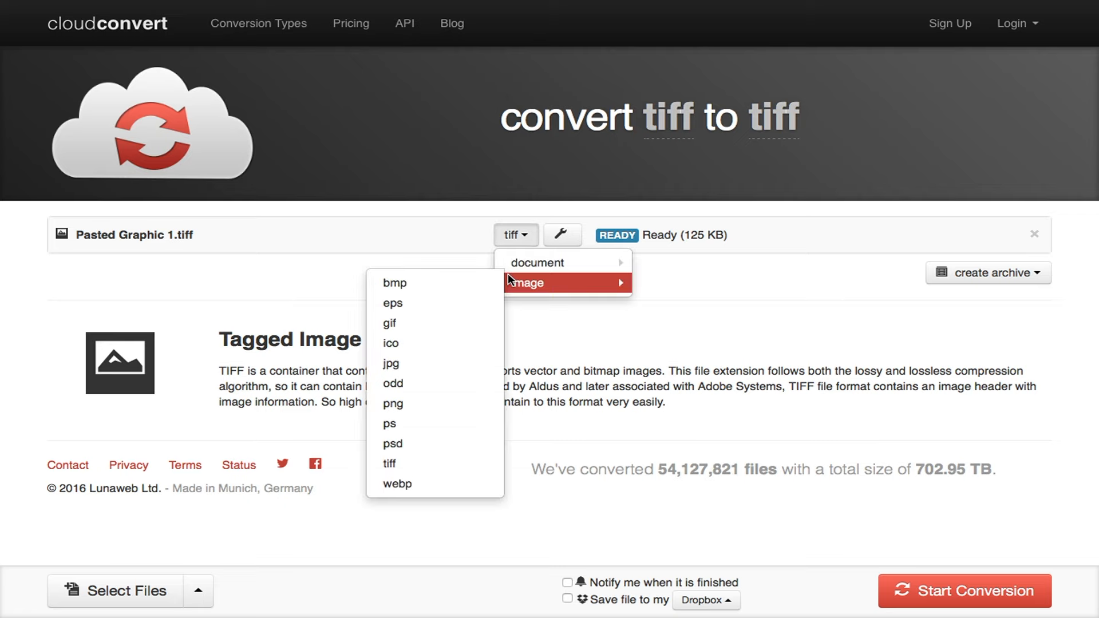
{"action": "left_click", "coordinate": [394, 404]}
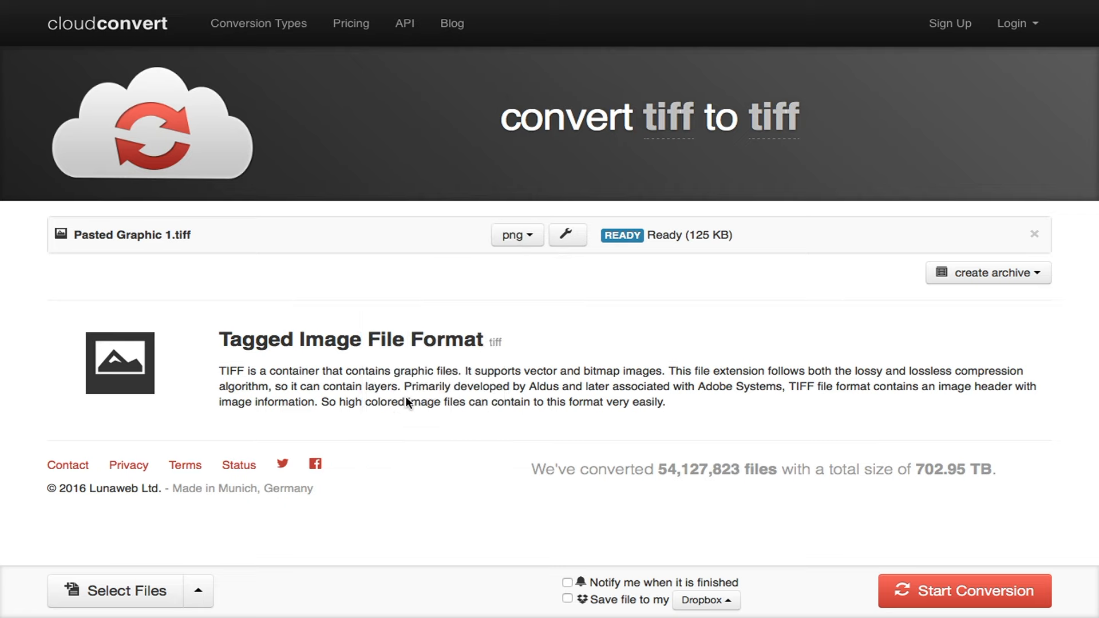
{"action": "left_click", "coordinate": [515, 235]}
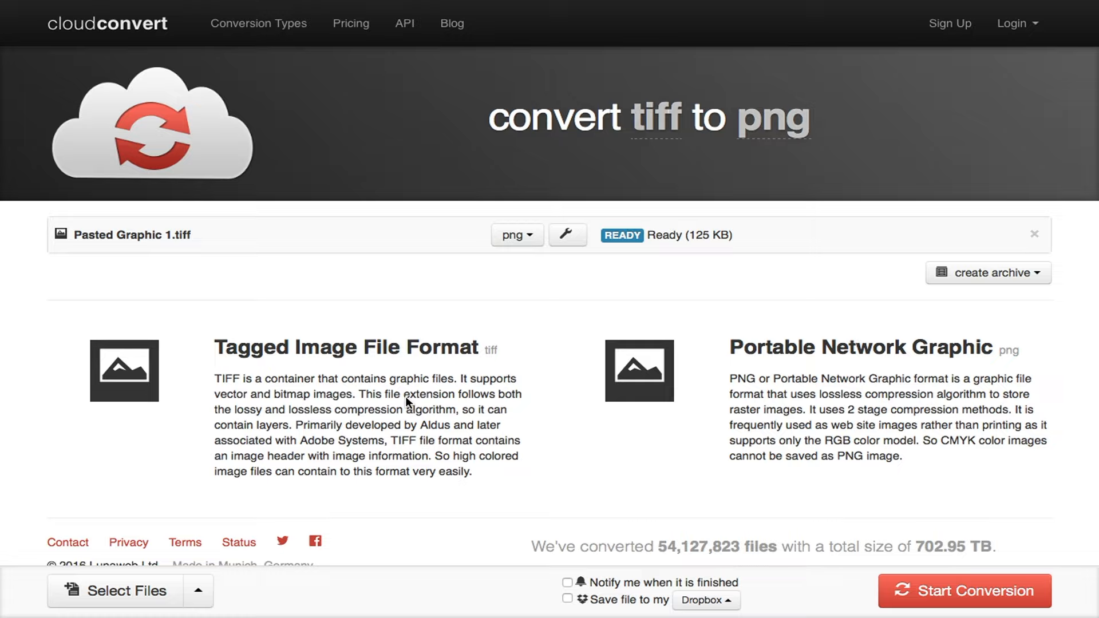